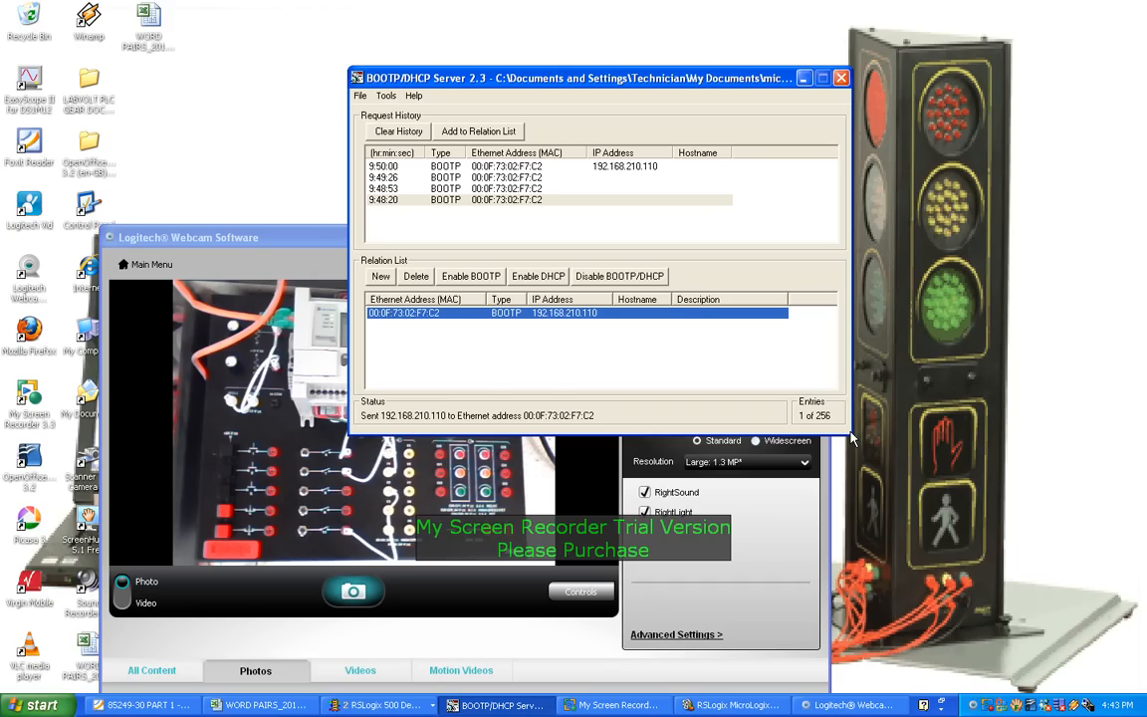
mouse_move(143, 655)
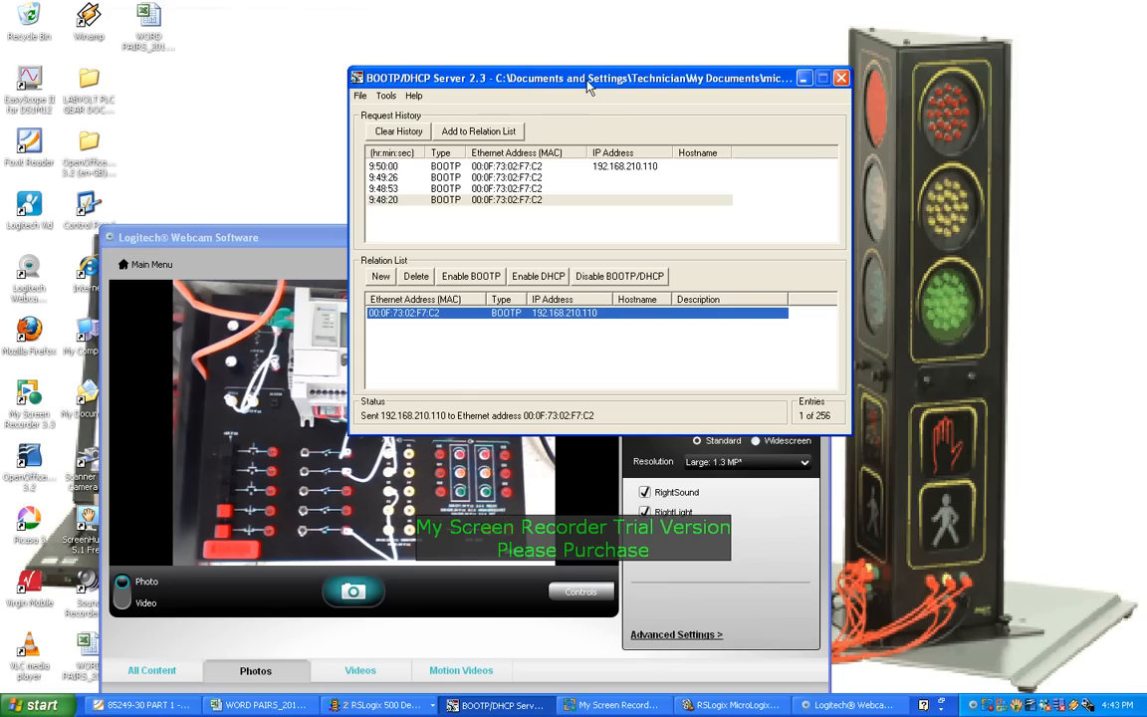
mouse_move(398, 87)
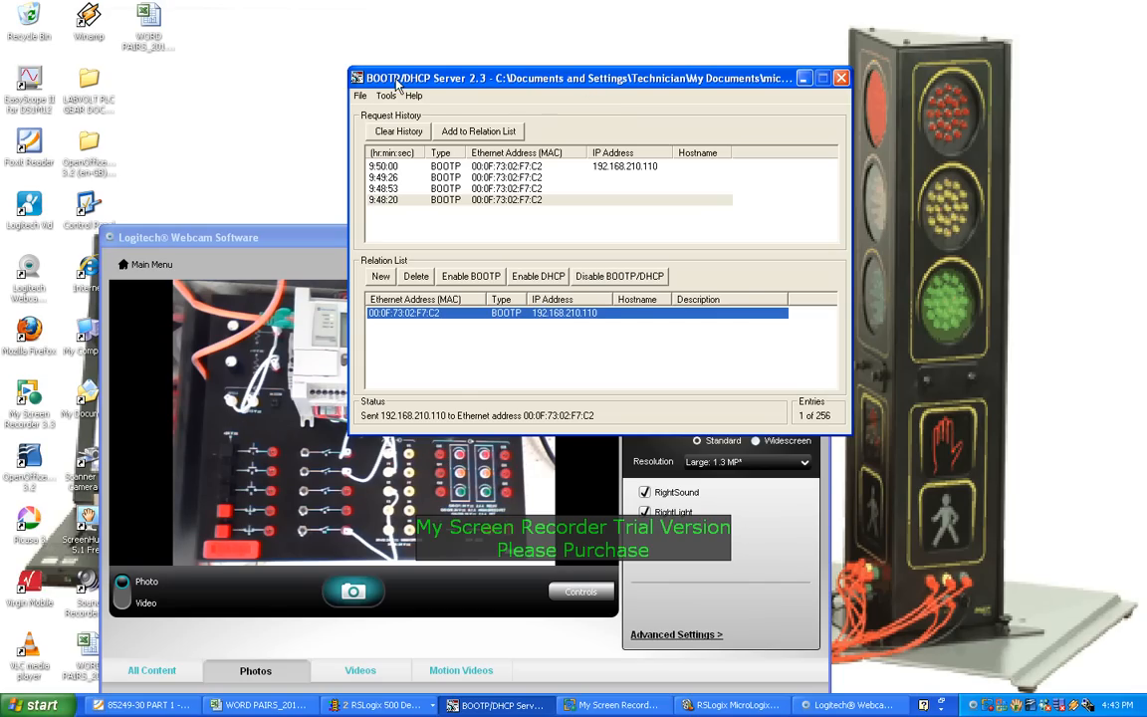
mouse_move(530, 79)
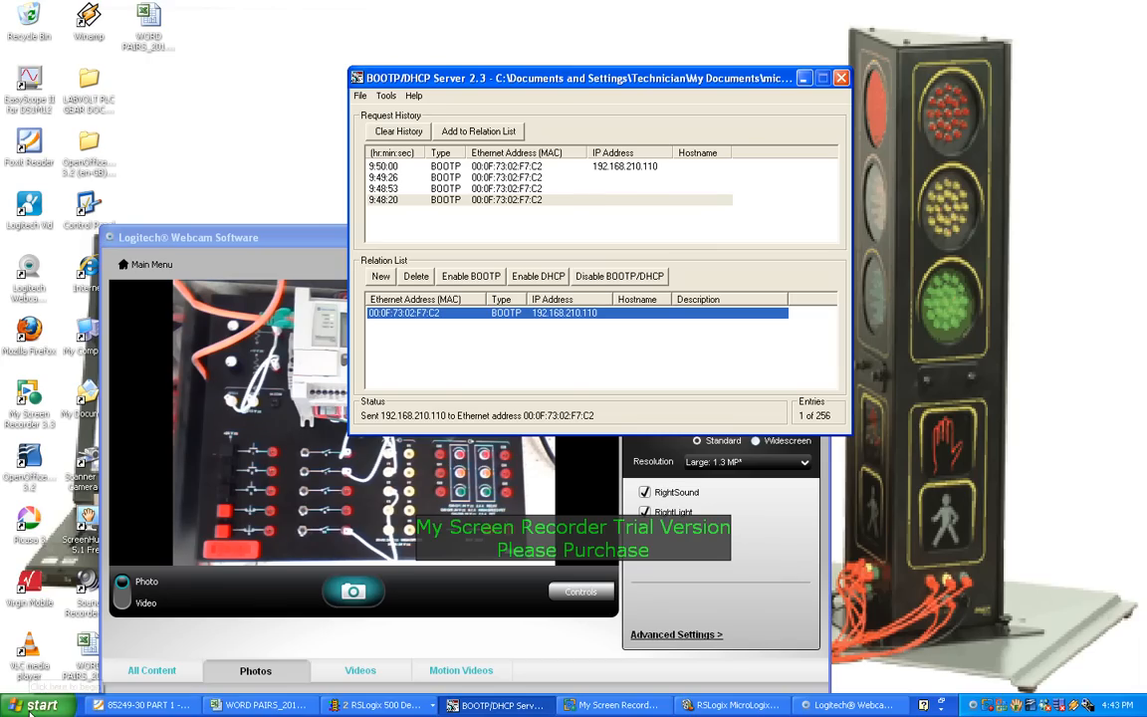
Step: Reach the Network Connections folder via Control Panel's Network and Internet Connections category
click(38, 705)
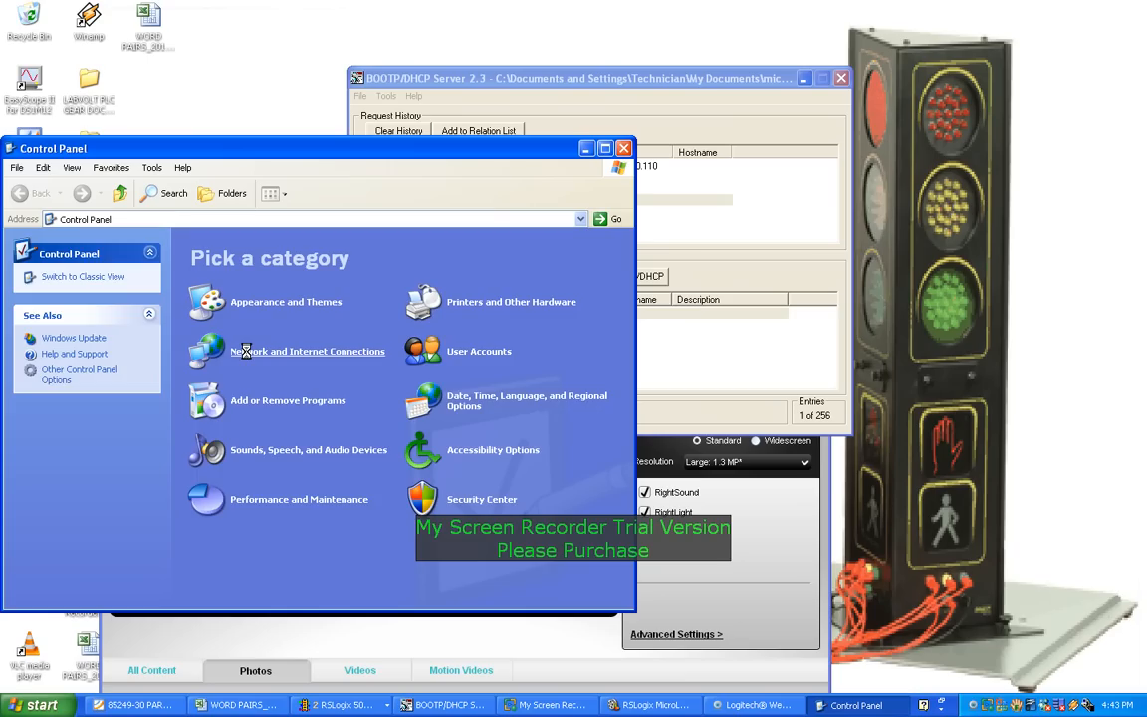
click(307, 351)
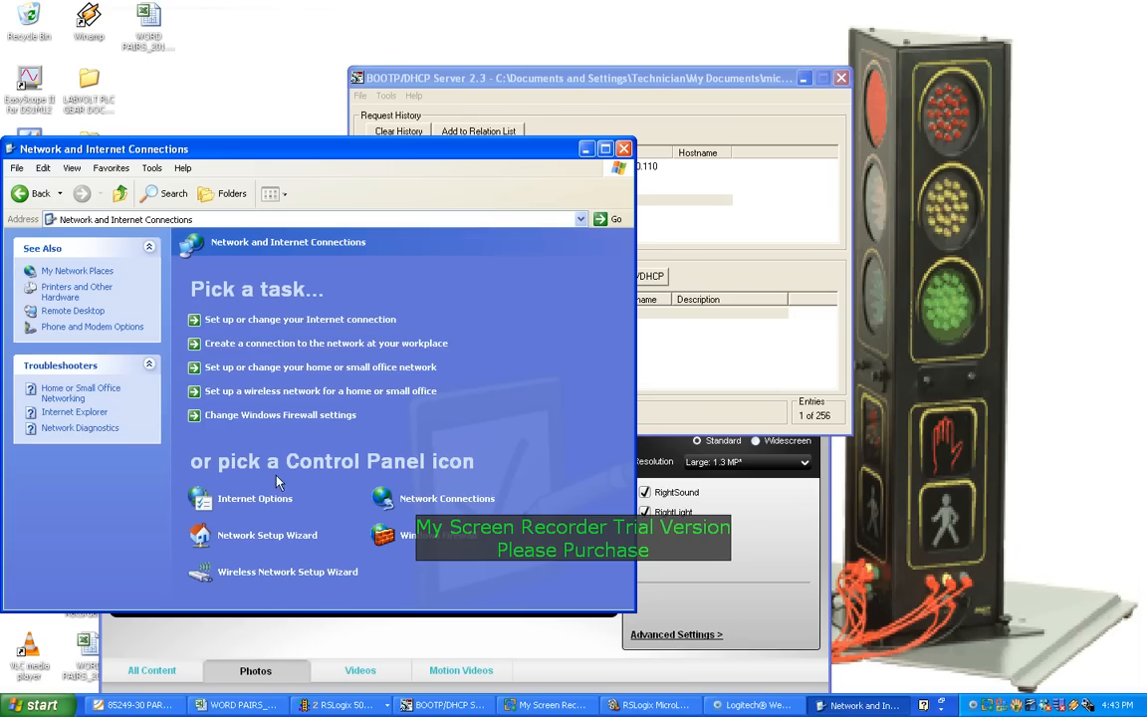
mouse_move(446, 498)
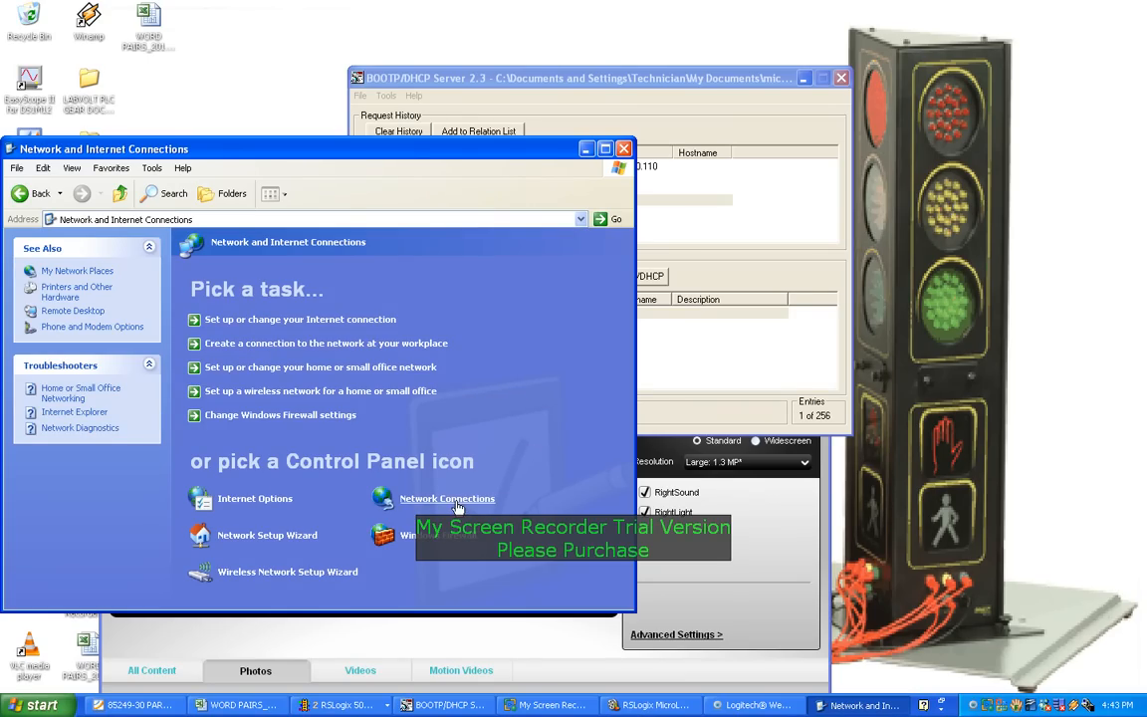
click(446, 498)
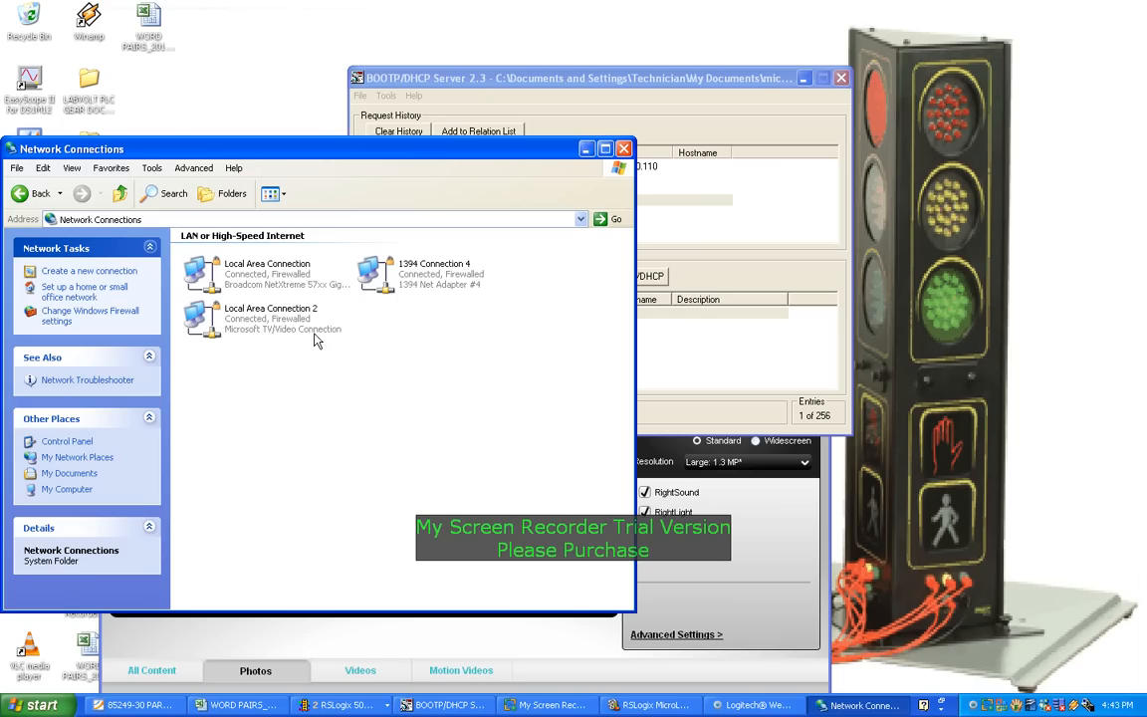
right_click(428, 274)
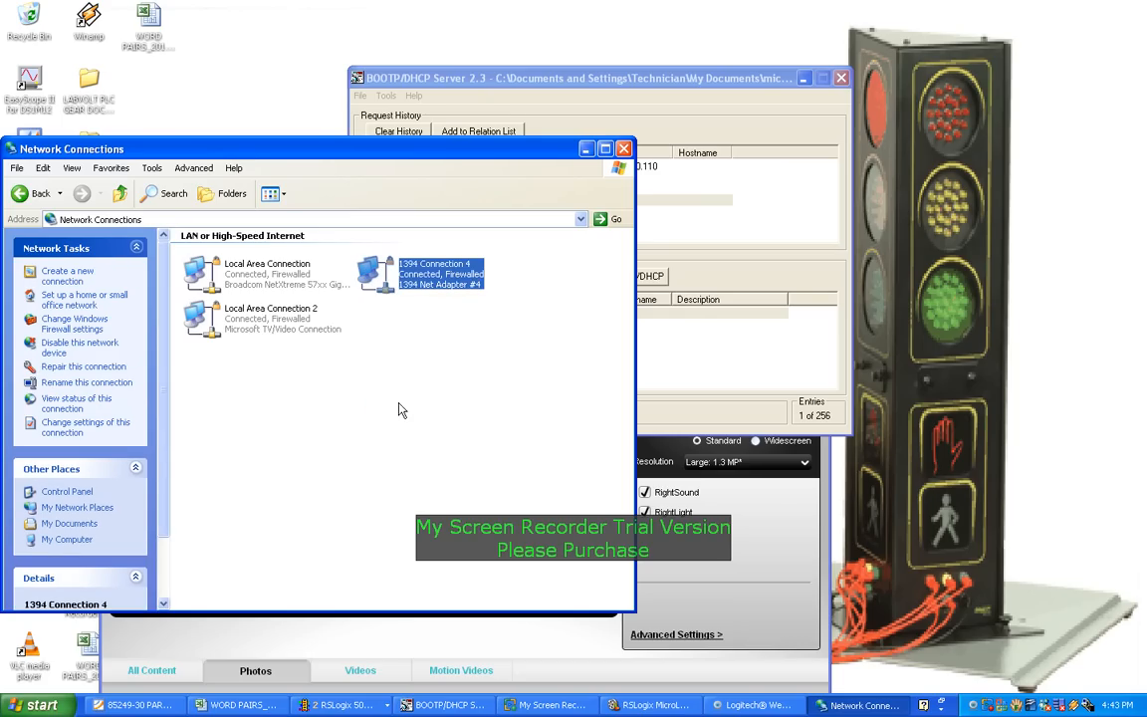
double_click(434, 275)
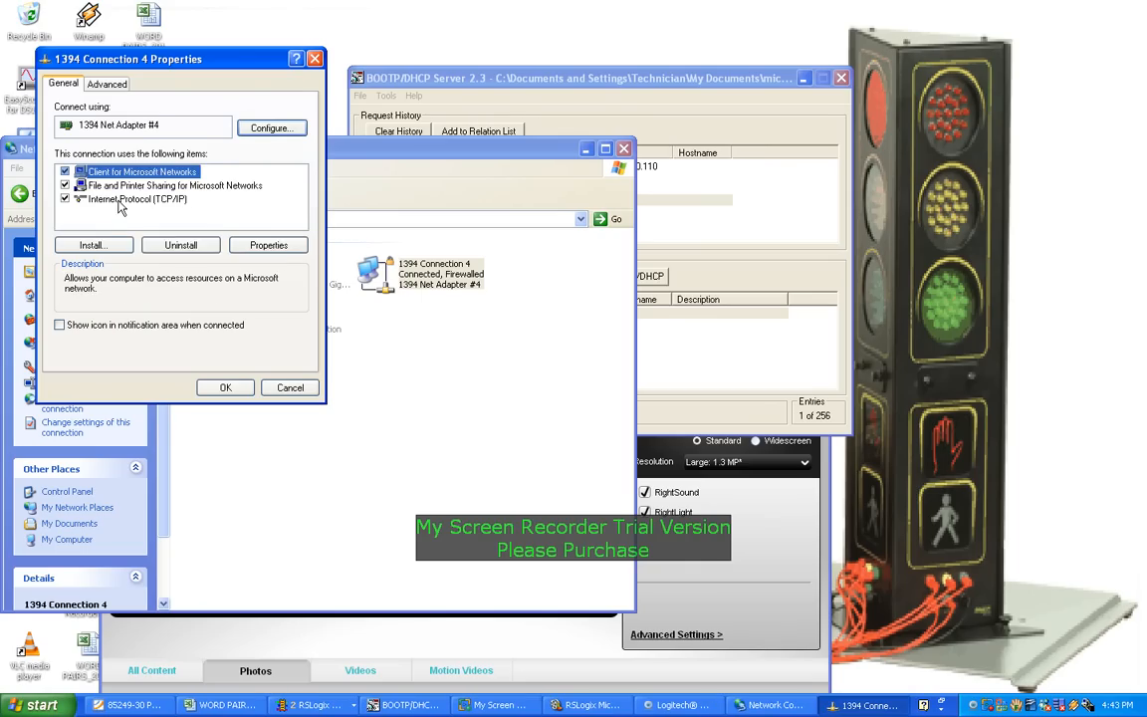
click(267, 244)
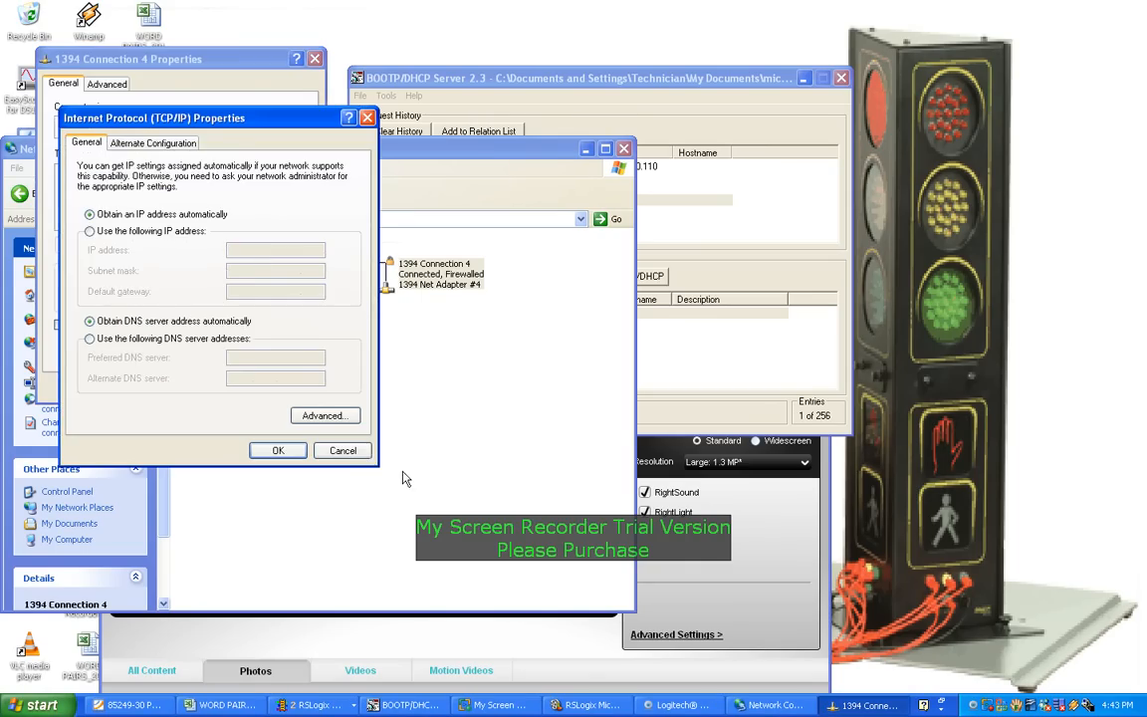
click(343, 450)
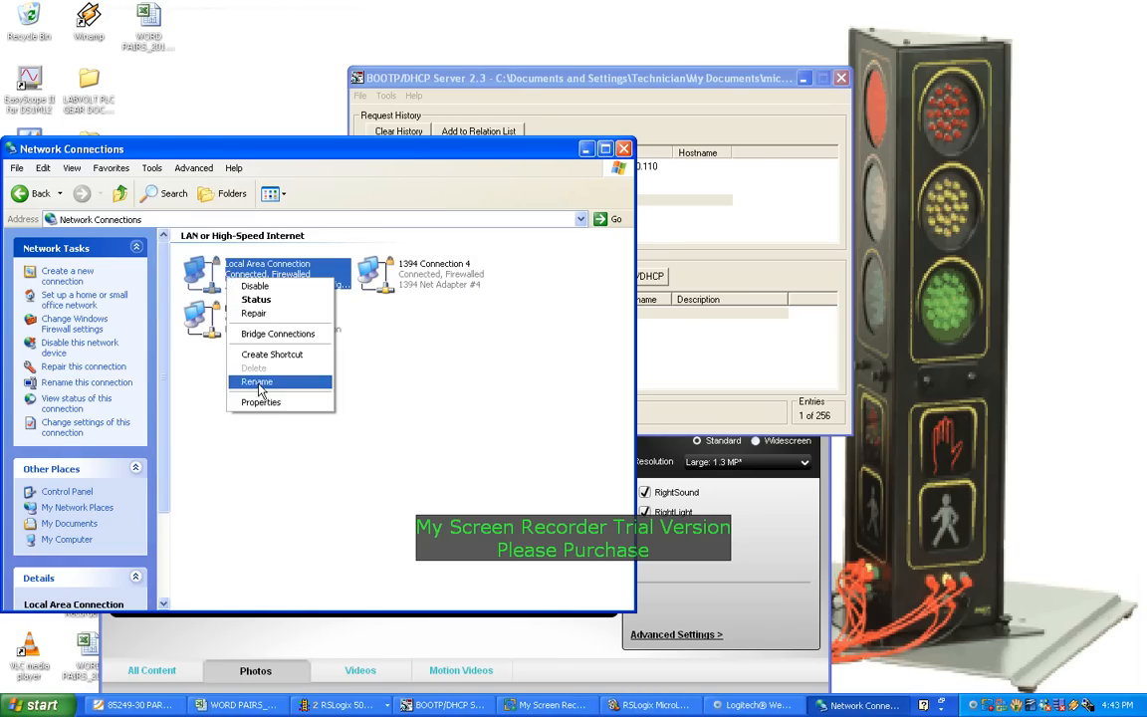
Step: Bring up Local Area Connection's Internet Protocol (TCP/IP) properties to enter the static 192.168.210.100 address
click(259, 402)
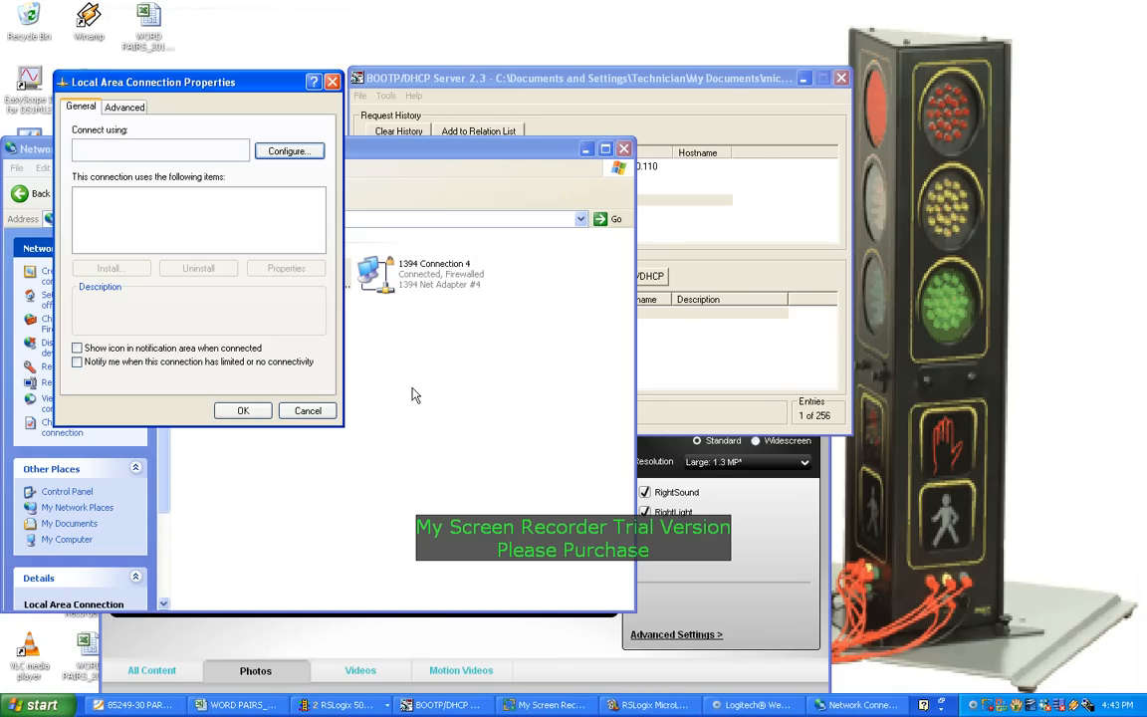
click(156, 235)
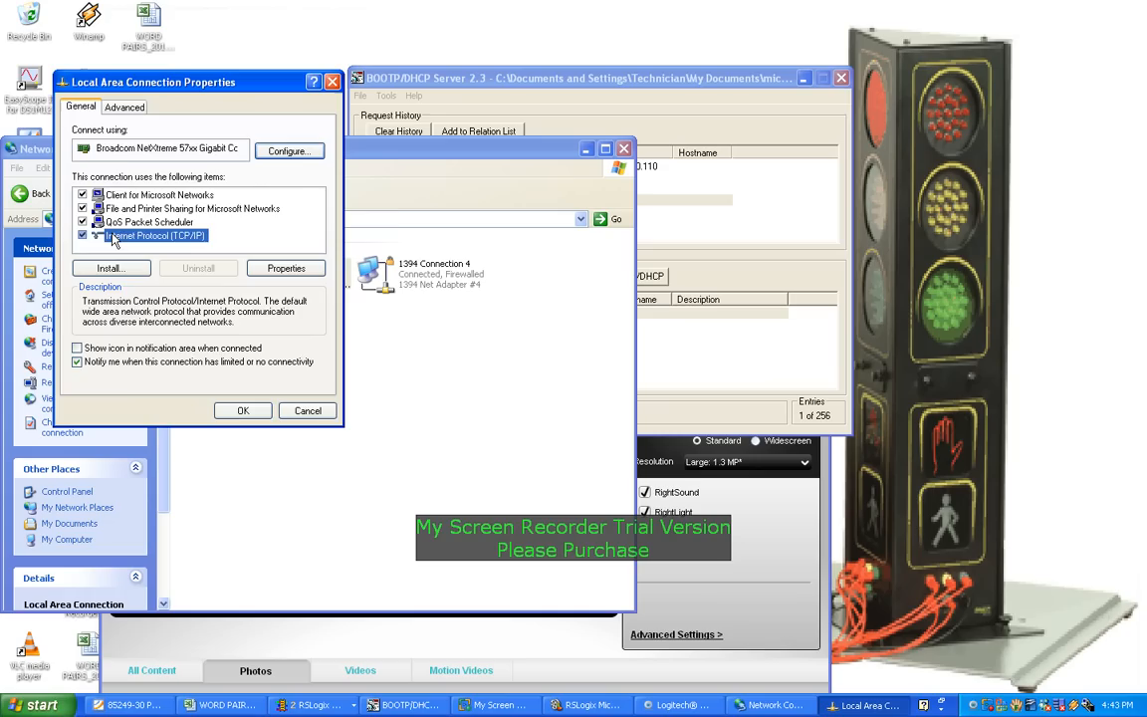
click(287, 266)
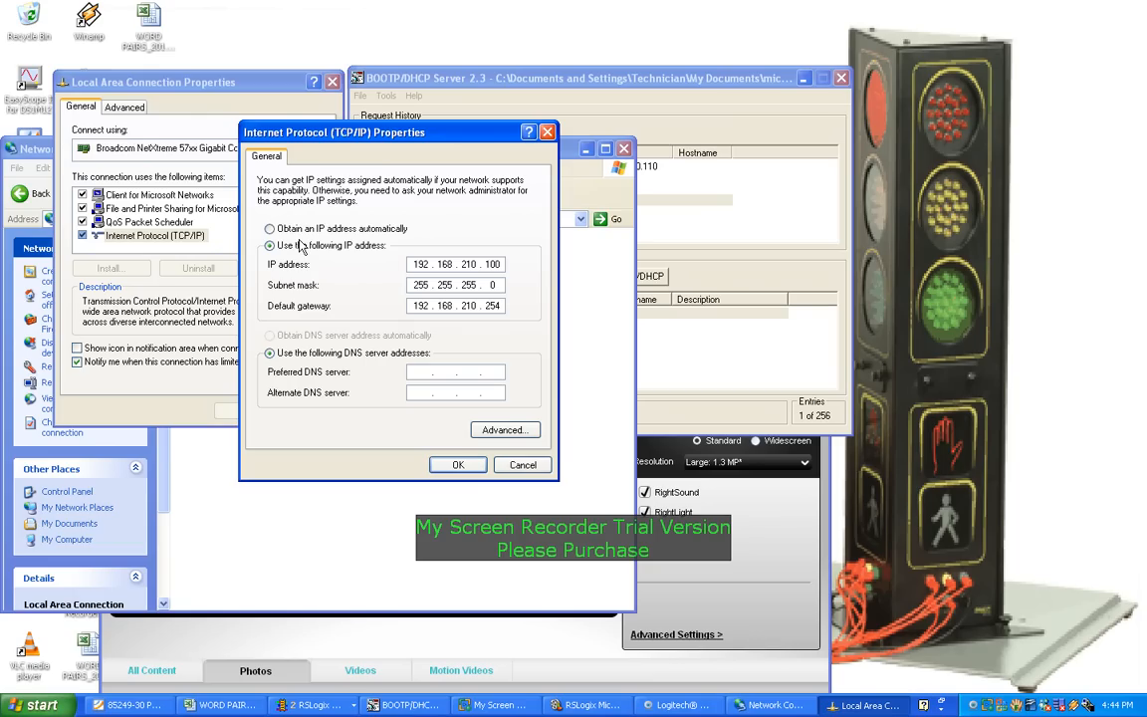
mouse_move(1142, 12)
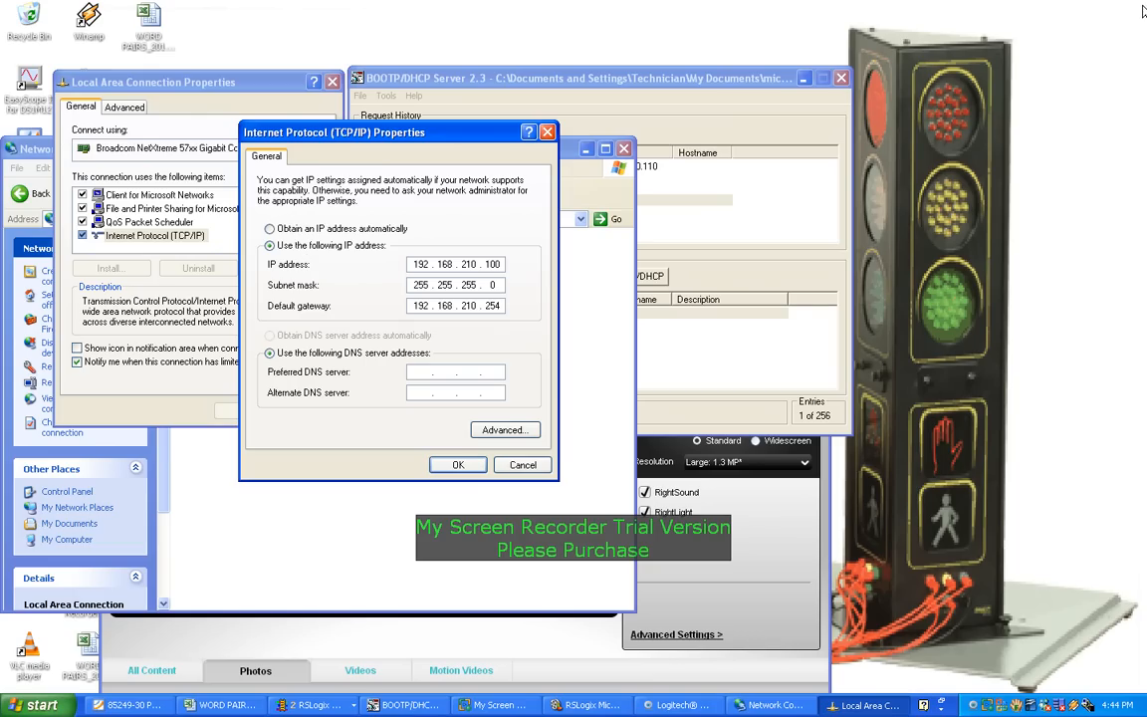
mouse_move(358, 219)
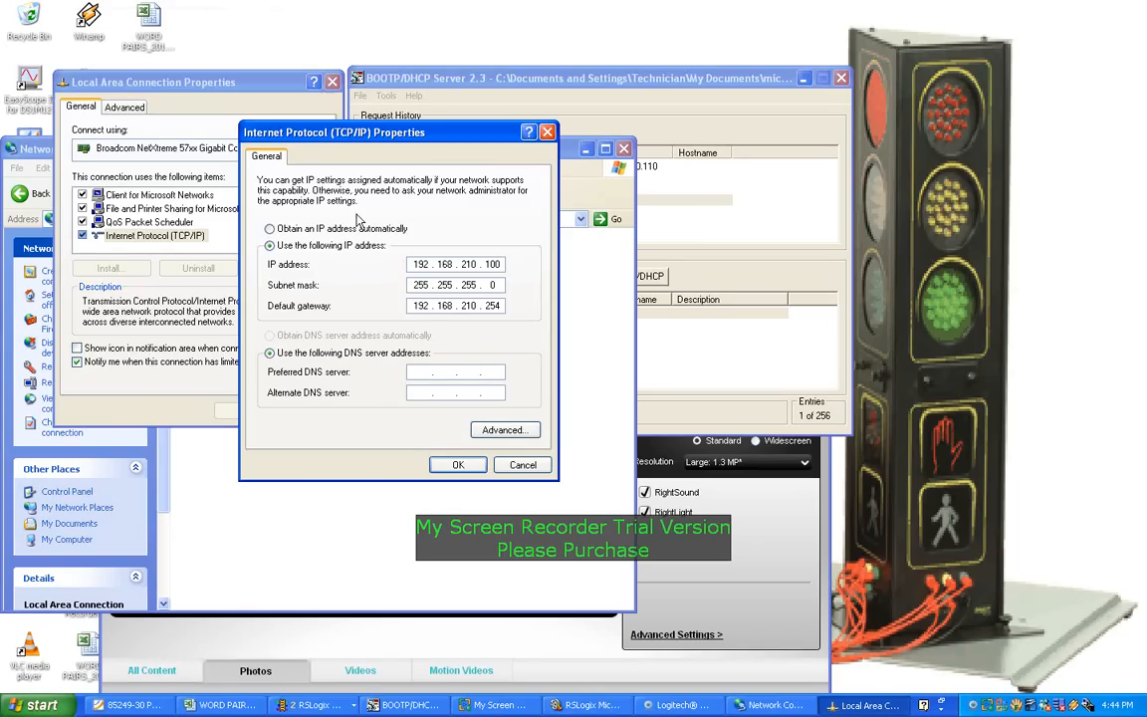
mouse_move(1014, 701)
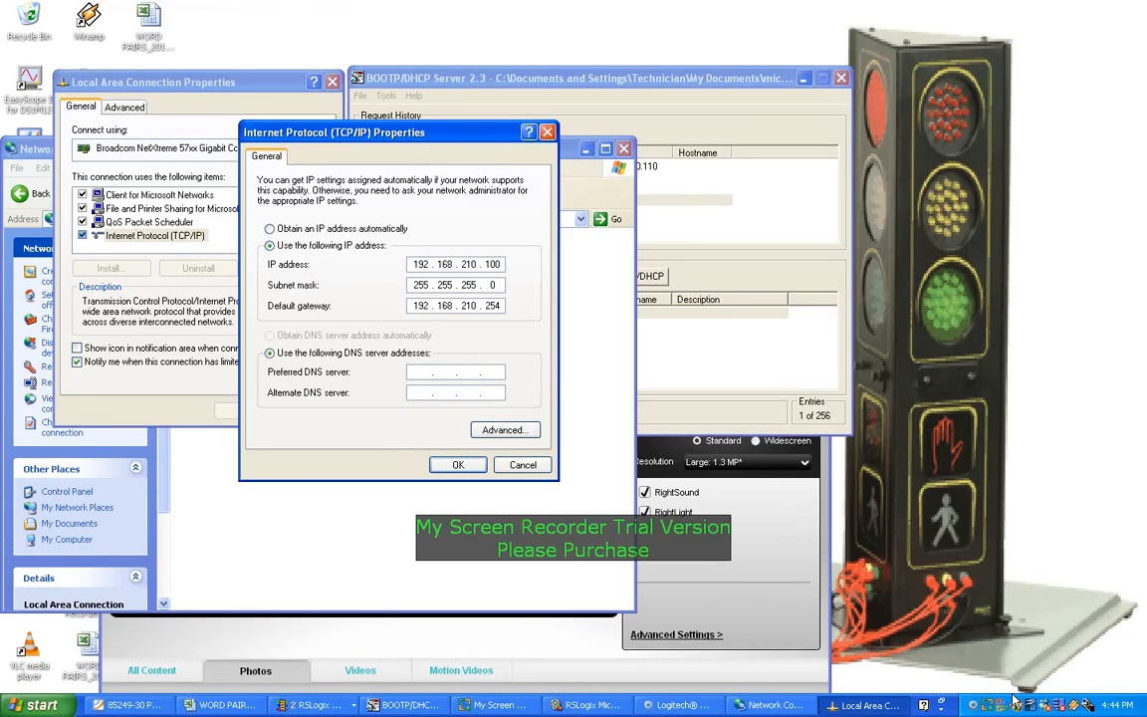
mouse_move(514, 398)
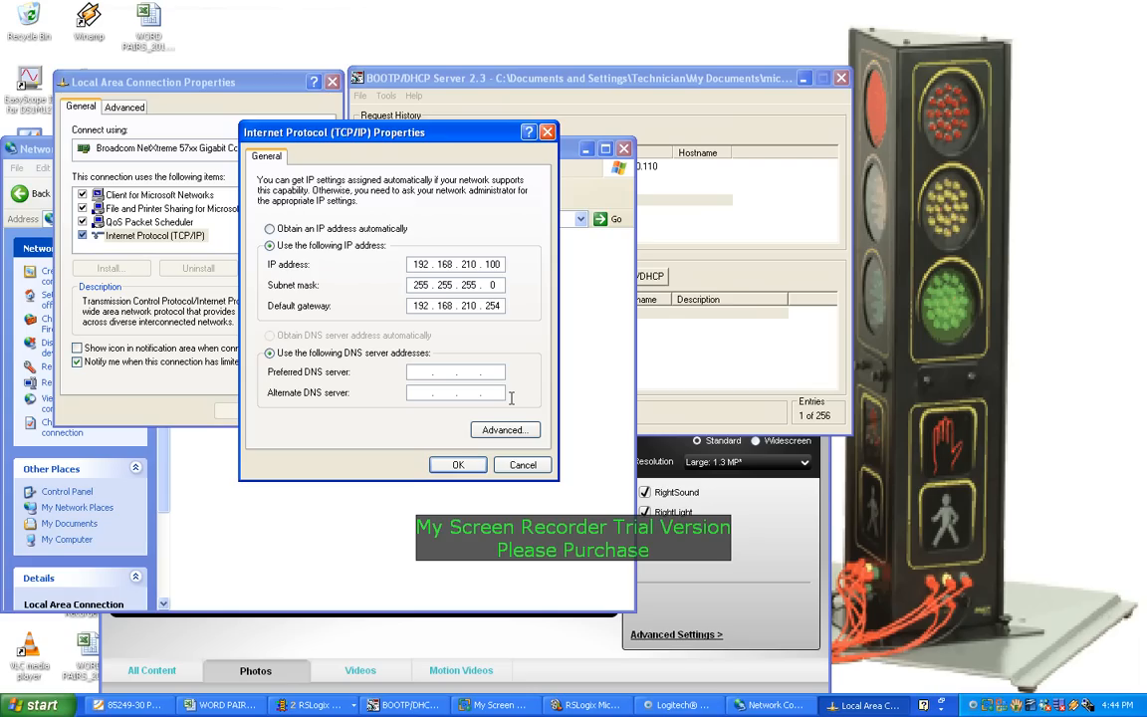
mouse_move(517, 334)
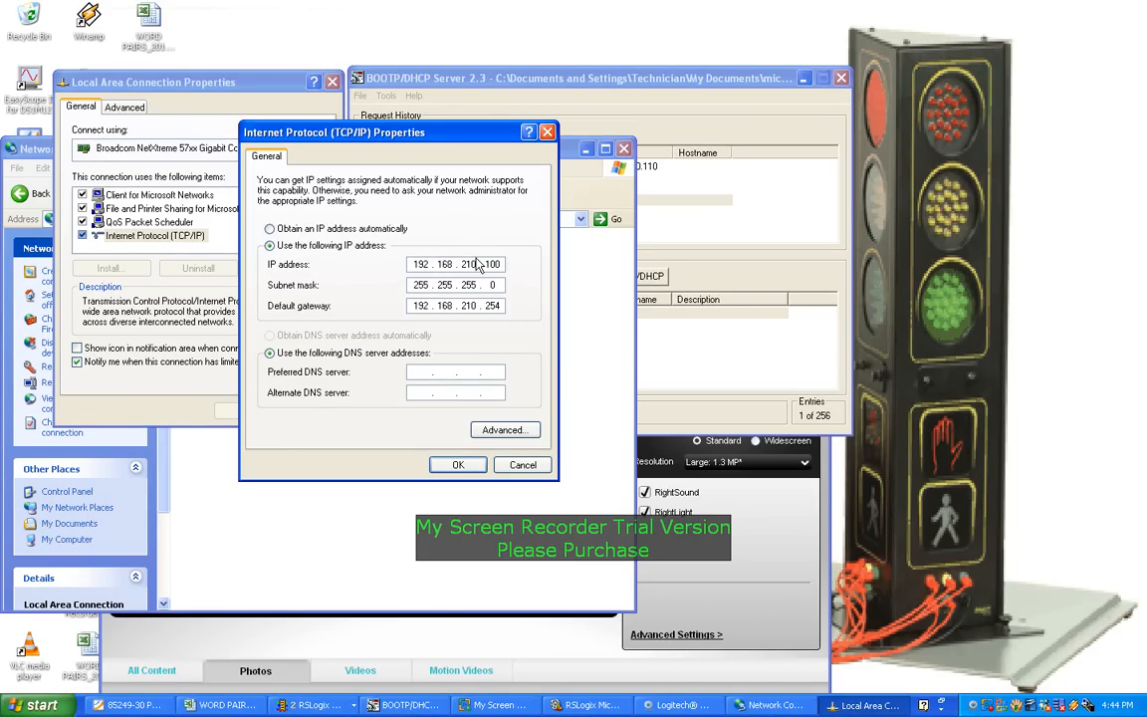
mouse_move(601, 376)
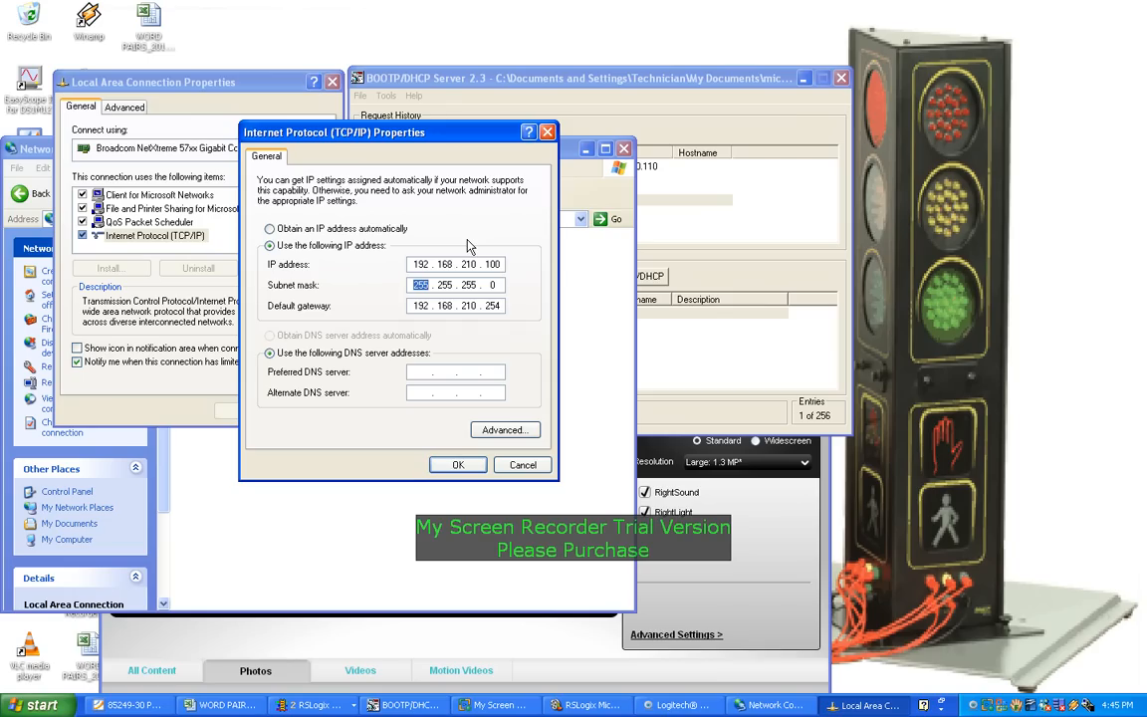
mouse_move(487, 502)
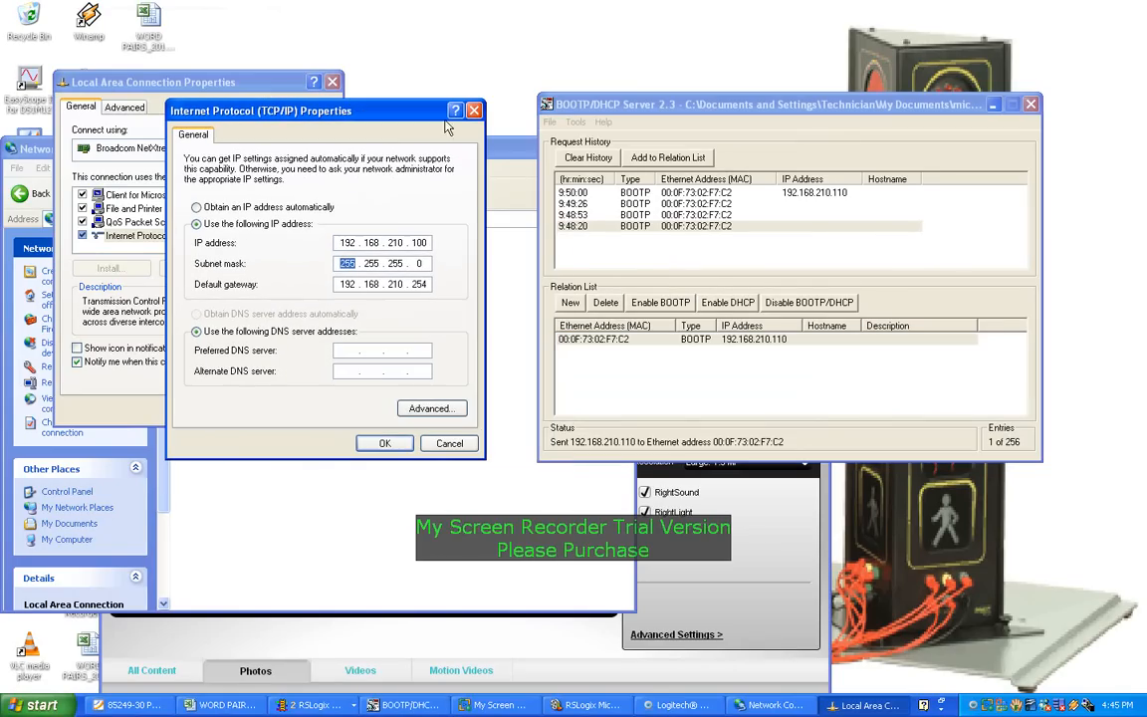
mouse_move(727, 229)
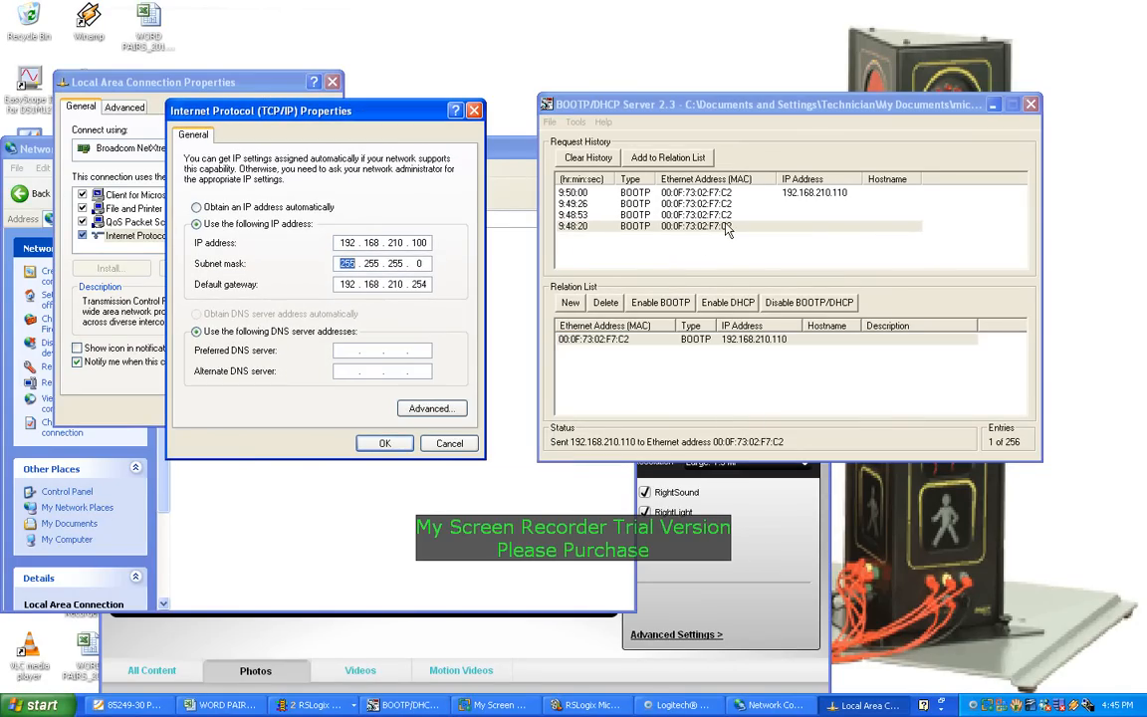
mouse_move(661, 223)
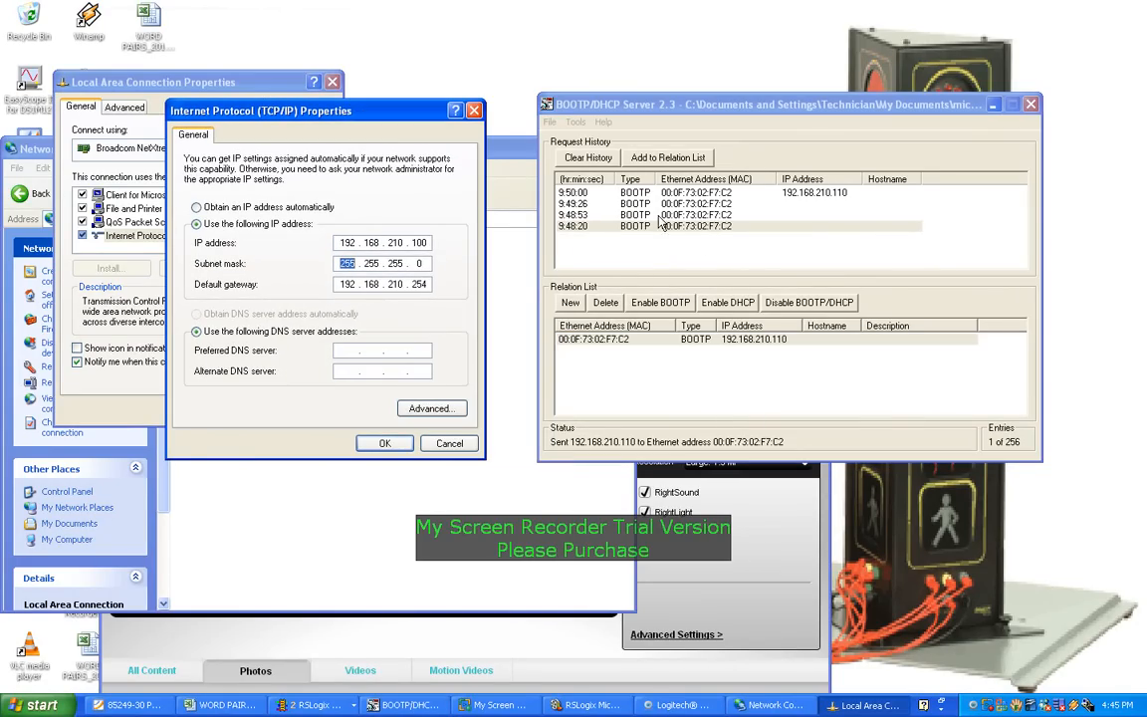
mouse_move(727, 275)
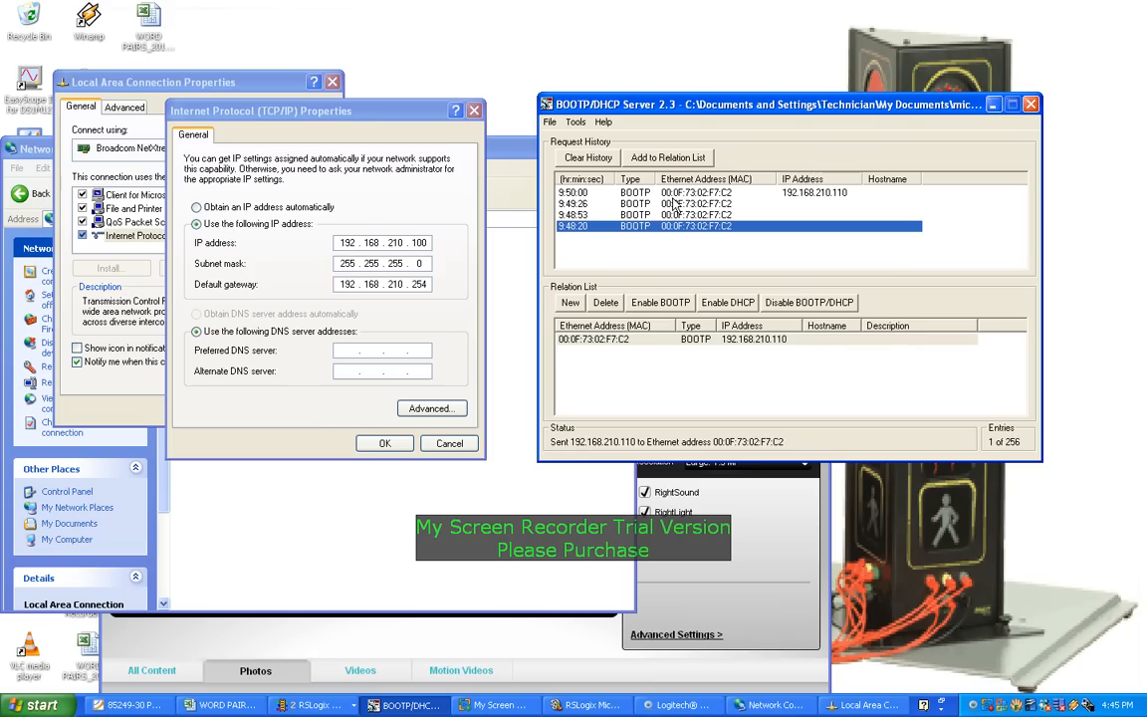
mouse_move(703, 251)
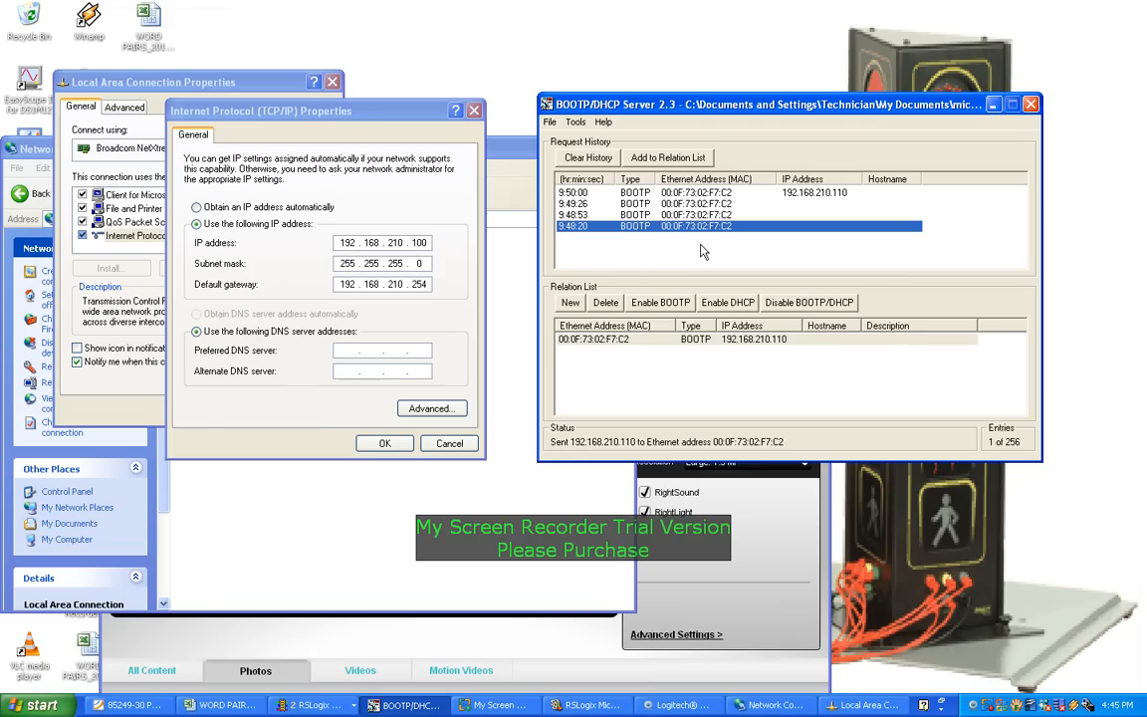
mouse_move(664, 247)
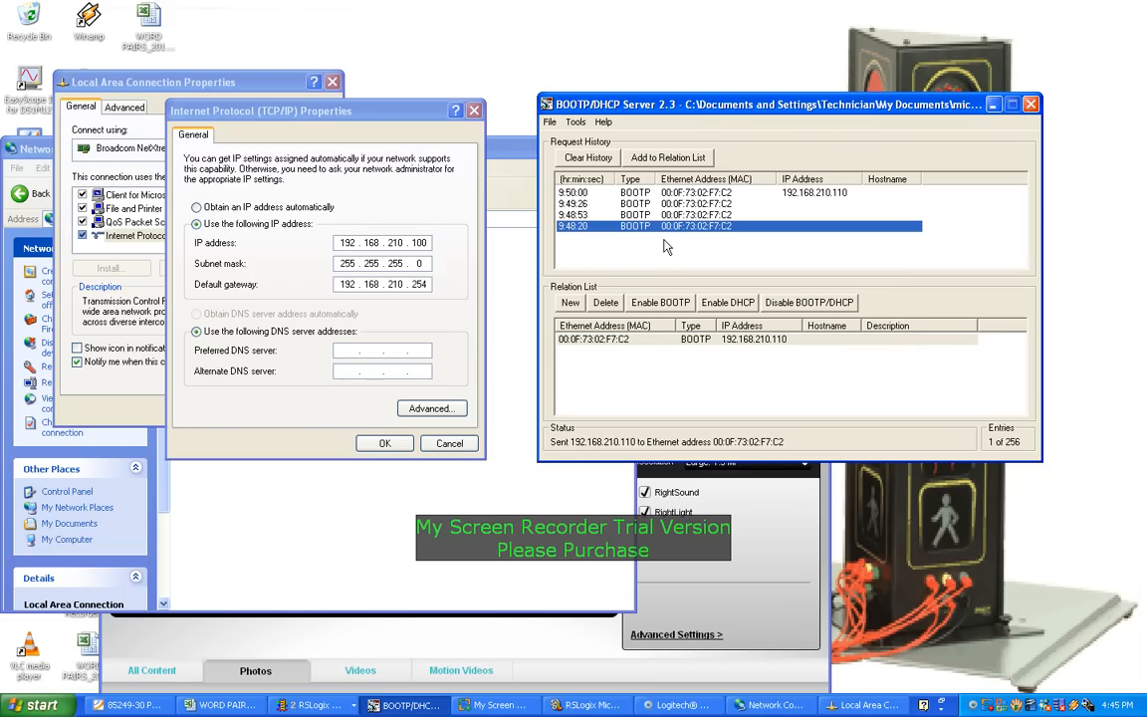
mouse_move(807, 362)
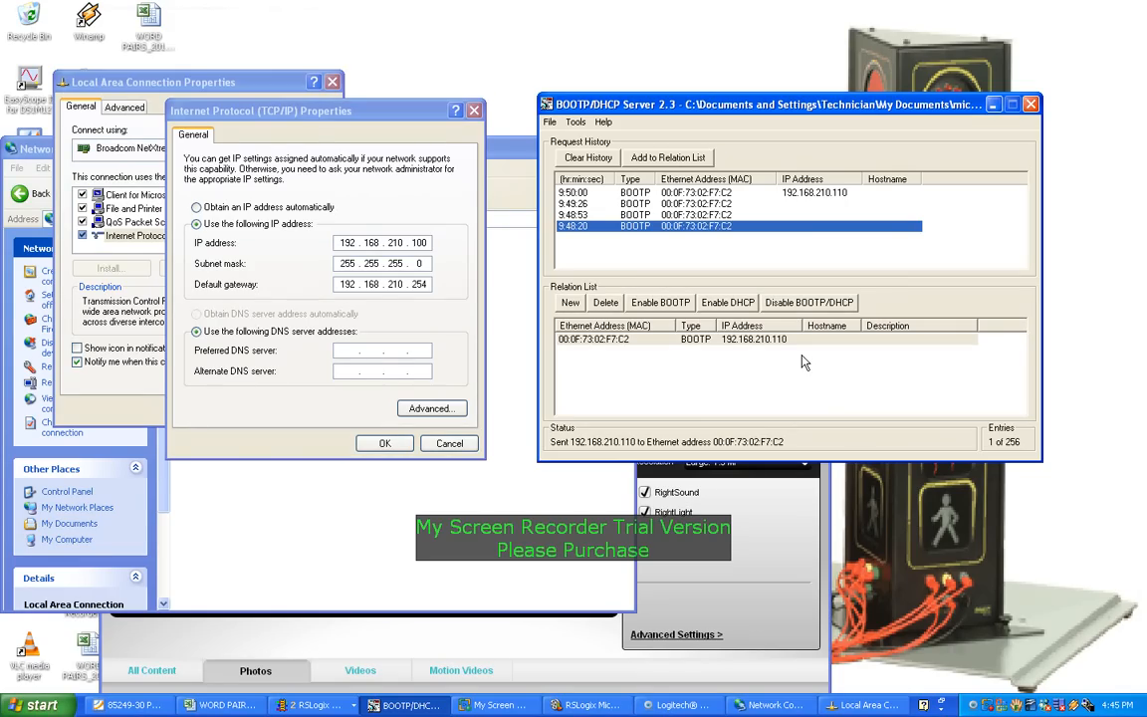
mouse_move(572, 315)
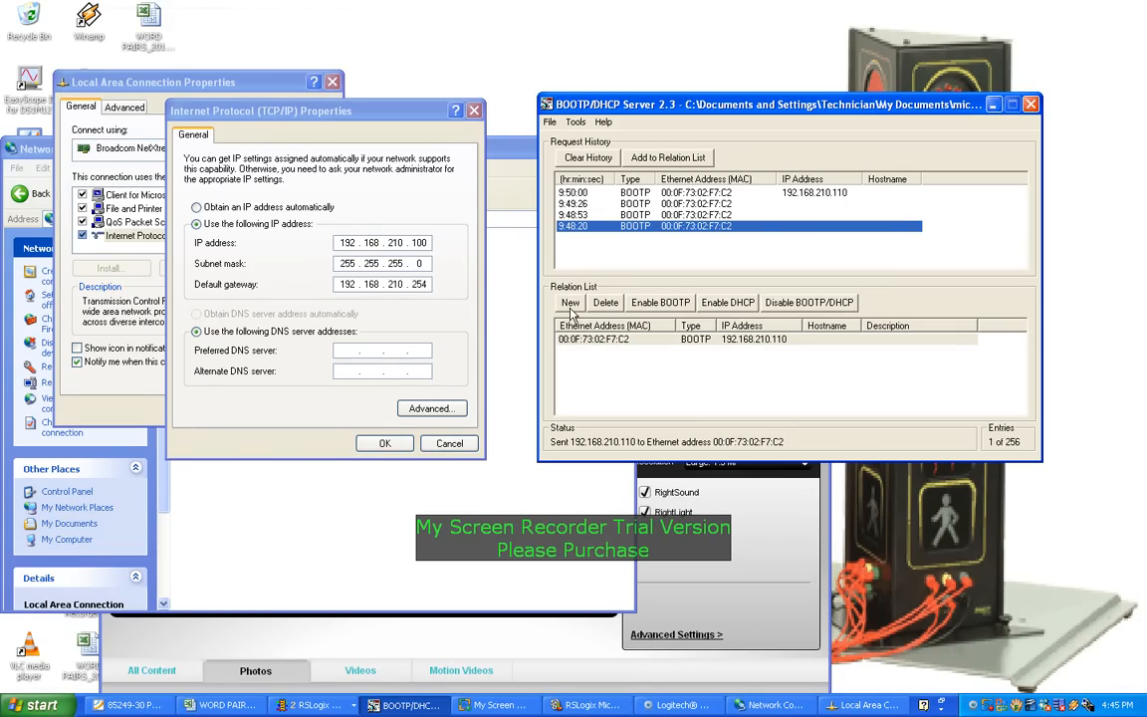
click(569, 303)
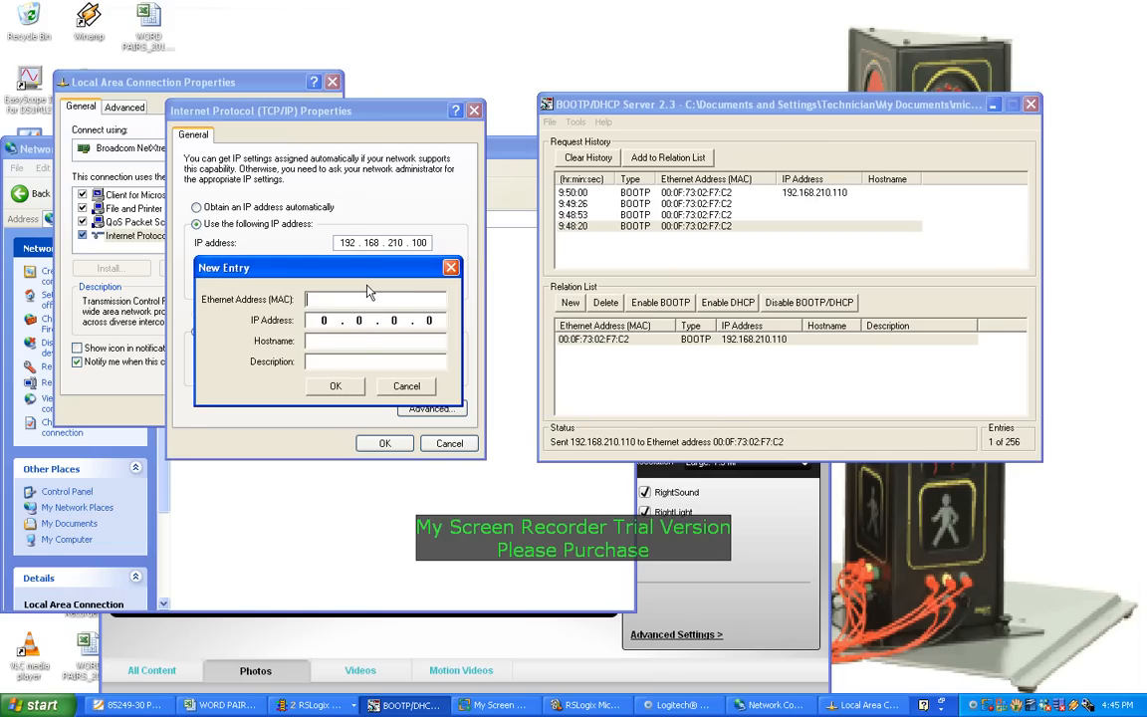
mouse_move(486, 297)
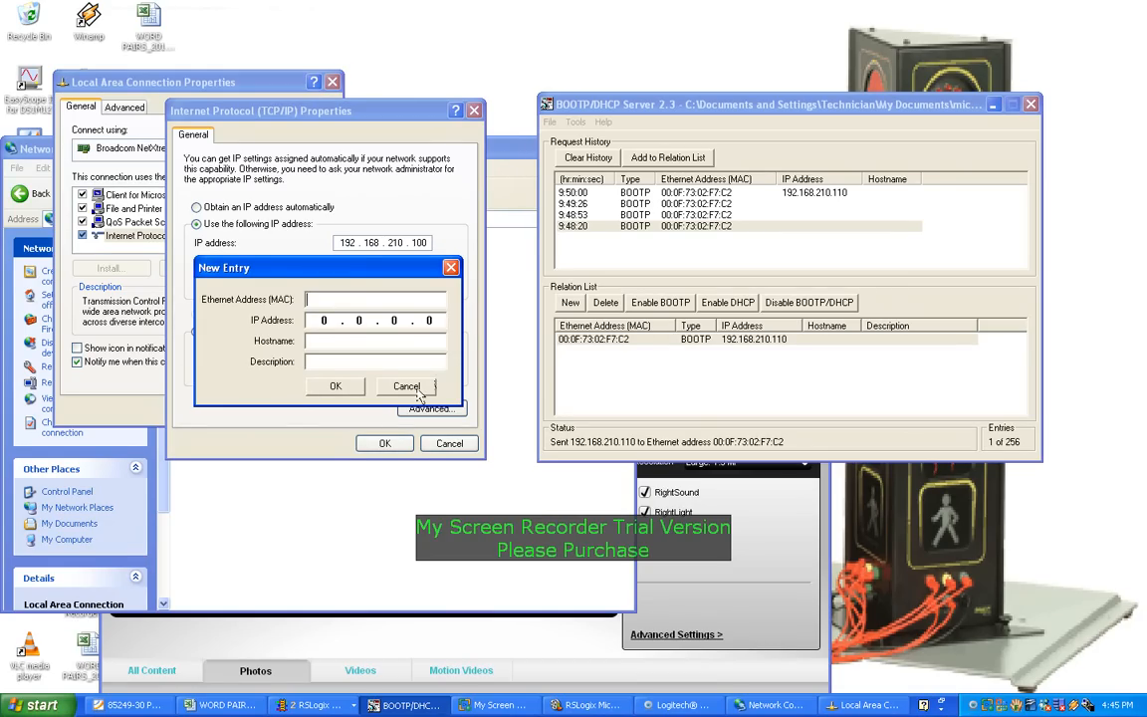
mouse_move(418, 394)
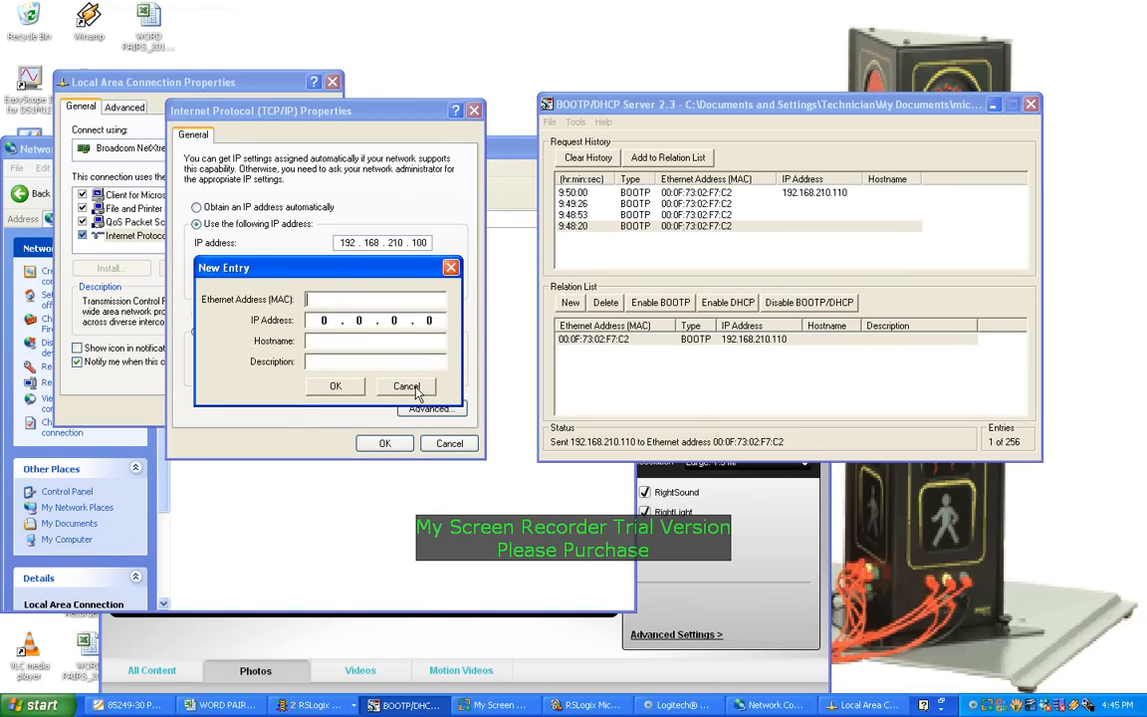
click(407, 386)
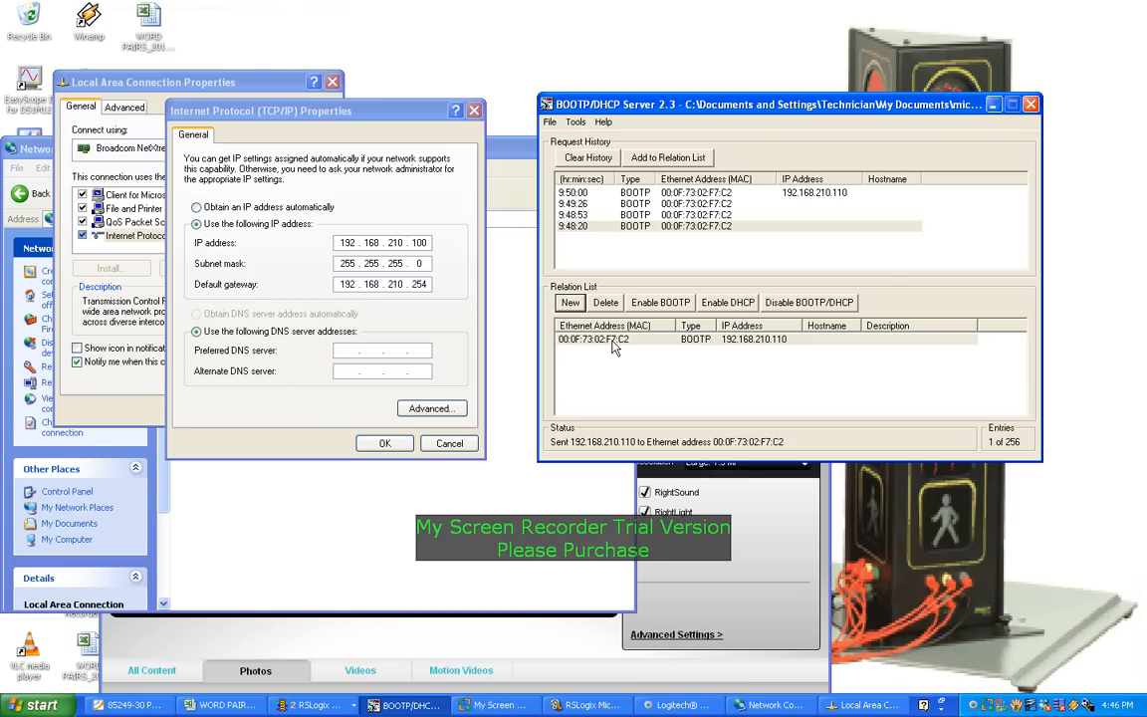
mouse_move(621, 346)
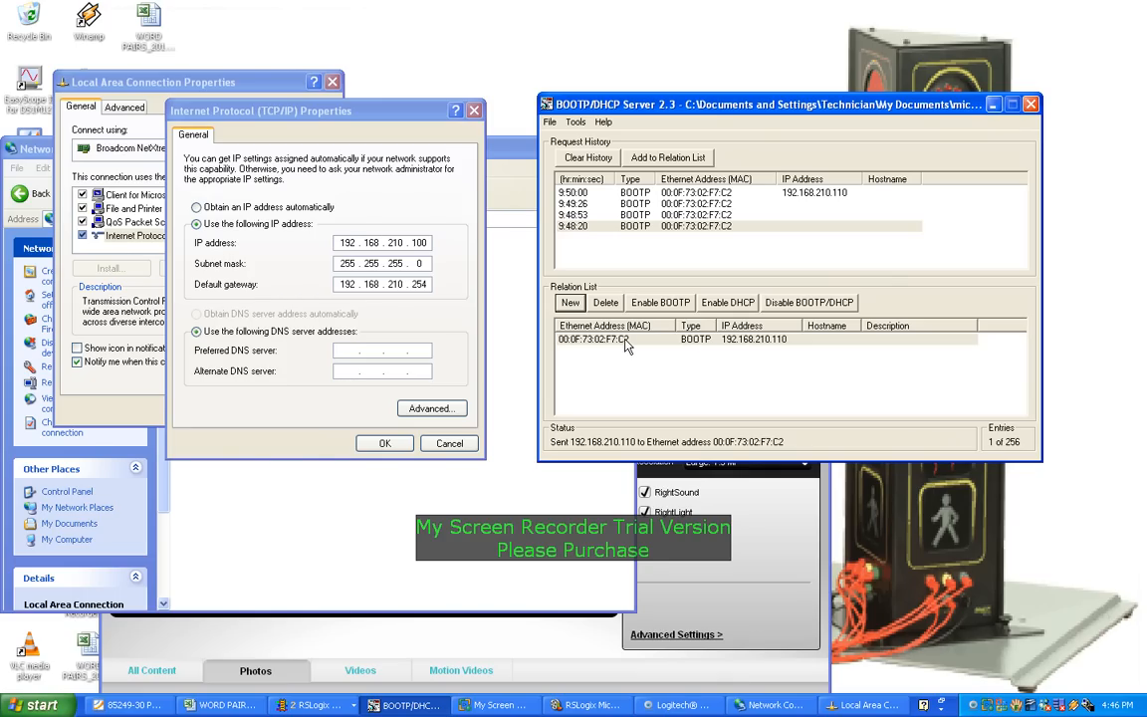
mouse_move(733, 342)
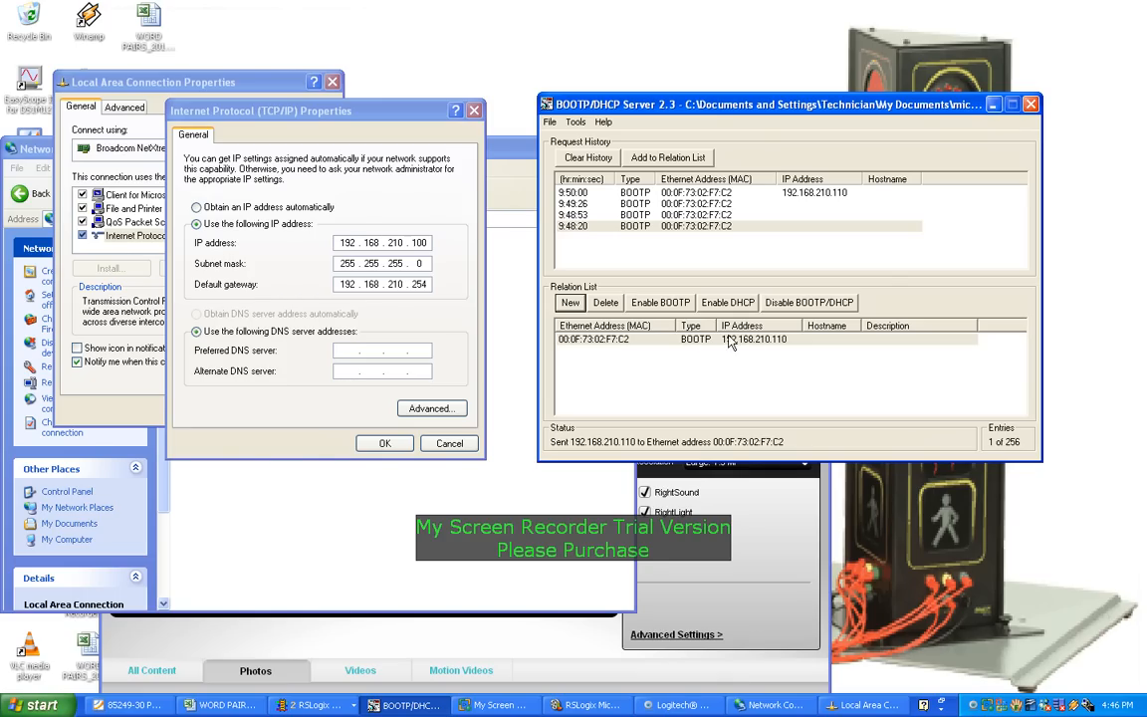
mouse_move(775, 343)
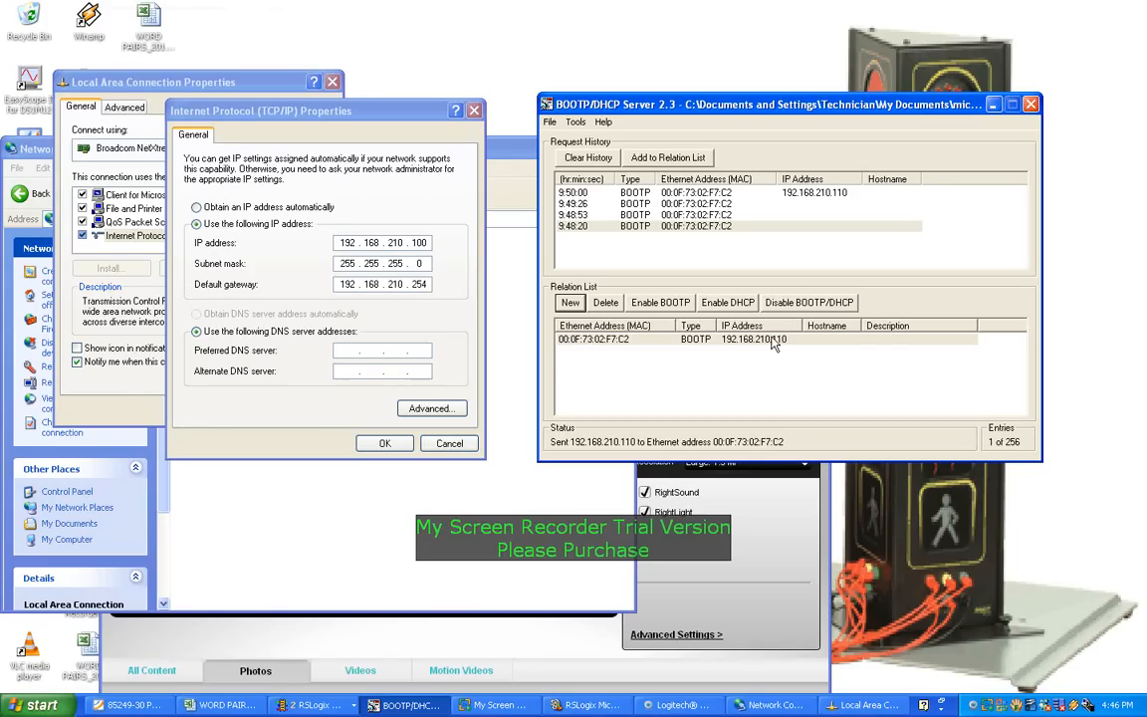
mouse_move(436, 287)
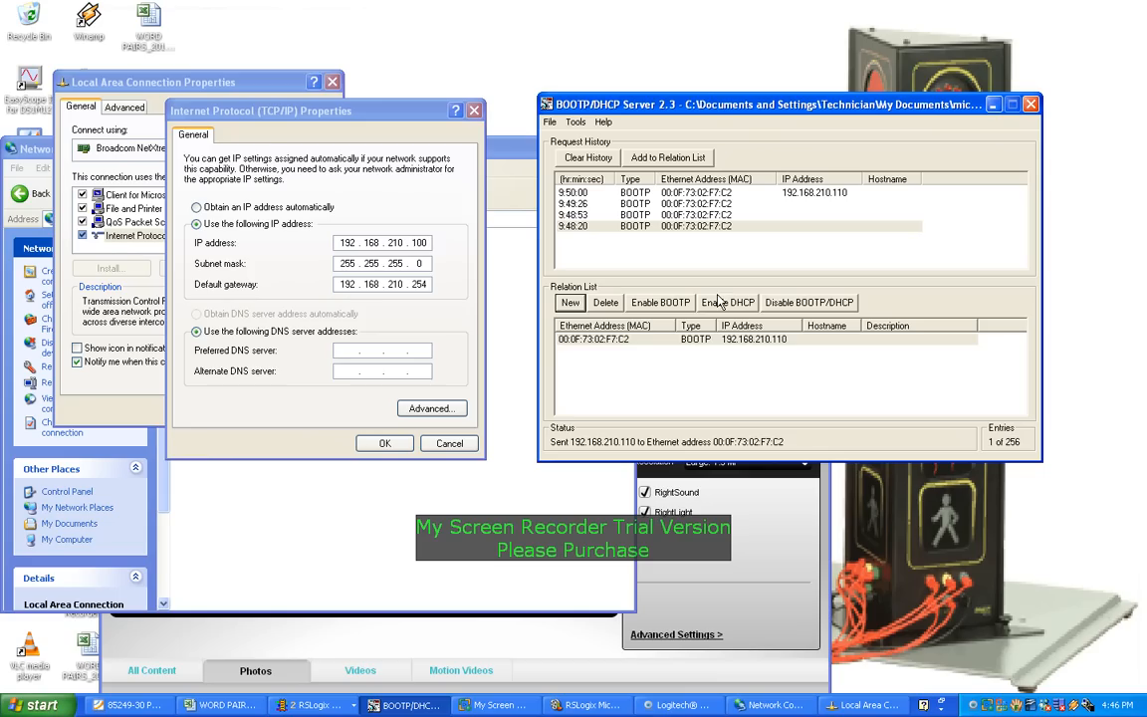
mouse_move(805, 358)
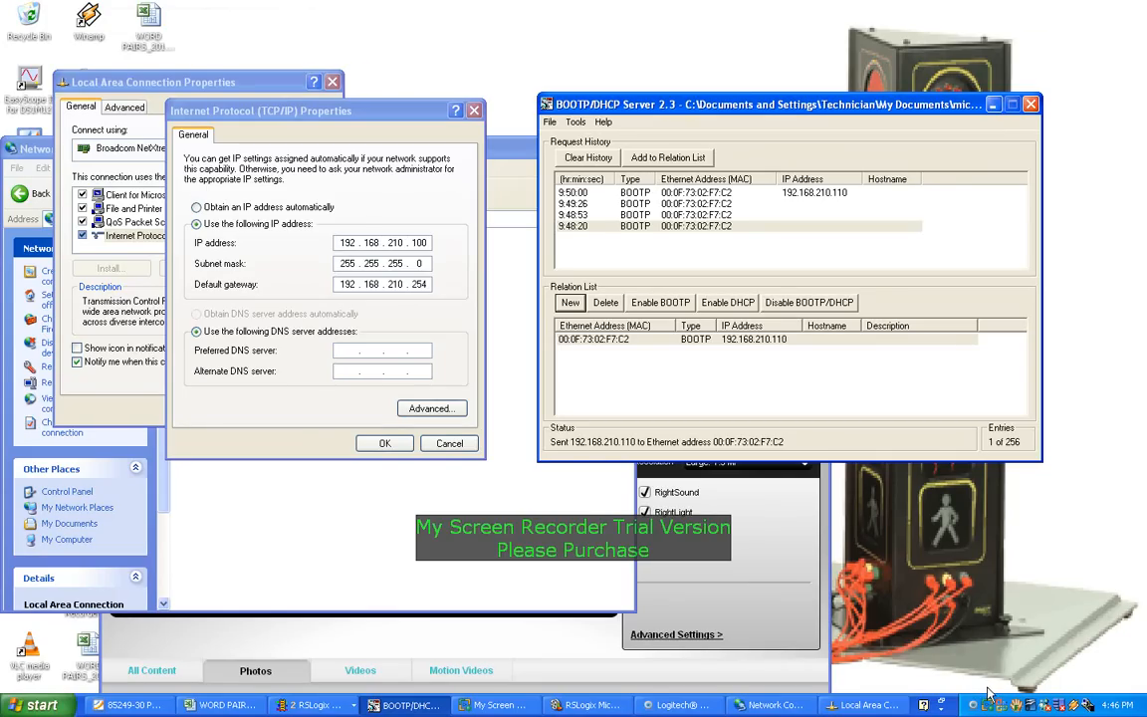
mouse_move(784, 581)
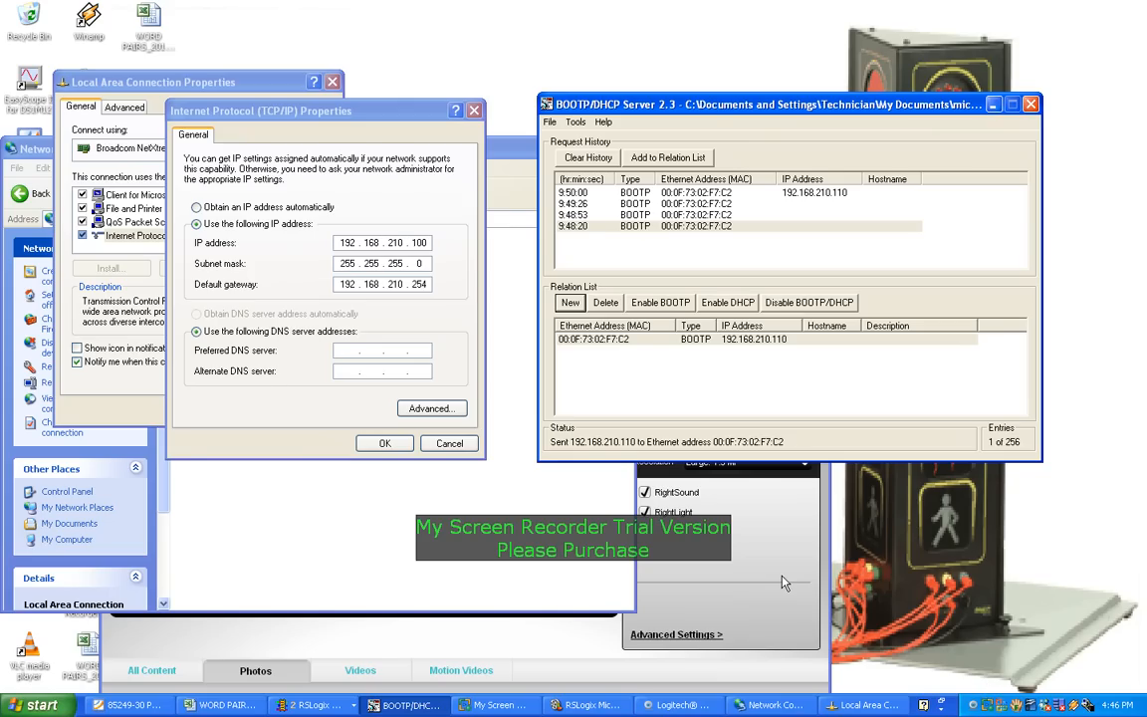
mouse_move(223, 531)
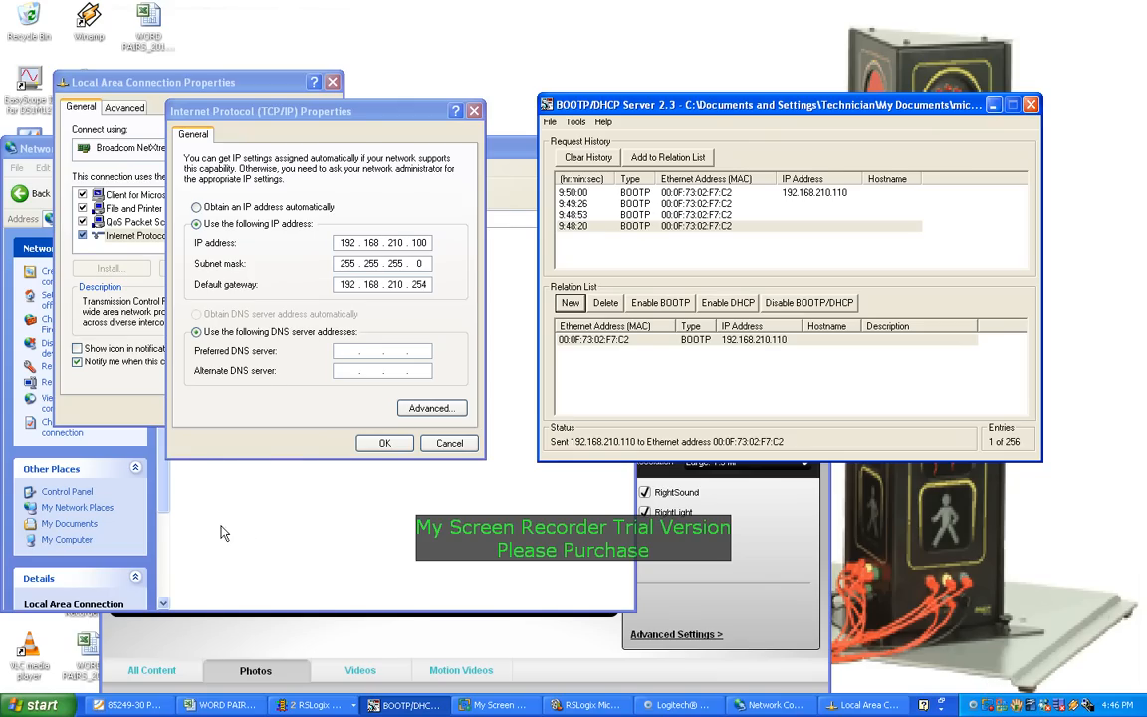